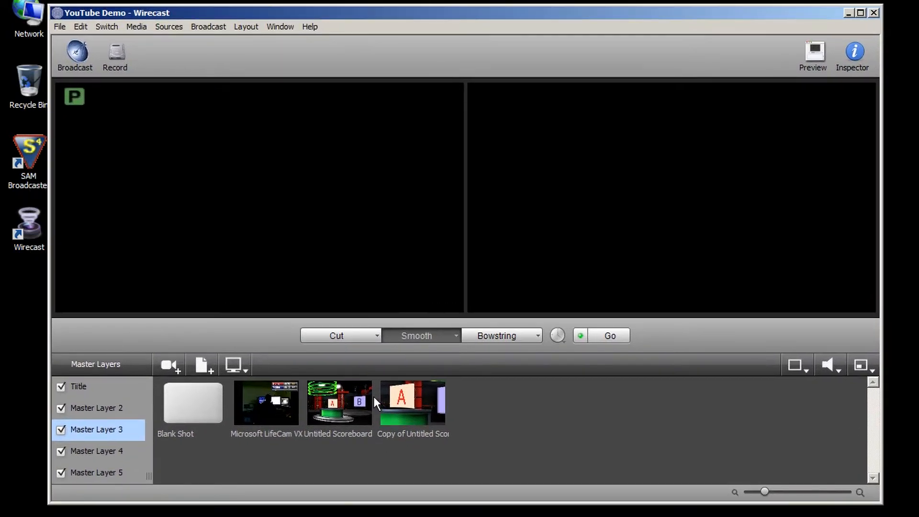
- Send the Untitled Scoreboard shot from Master Layer 3 to preview and live
{"action": "left_click", "coordinate": [339, 403]}
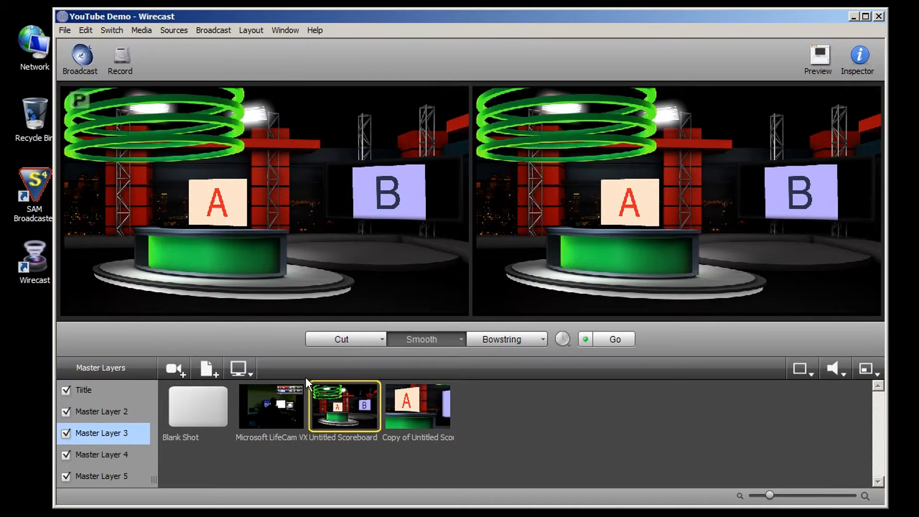
{"action": "mouse_move", "coordinate": [270, 431]}
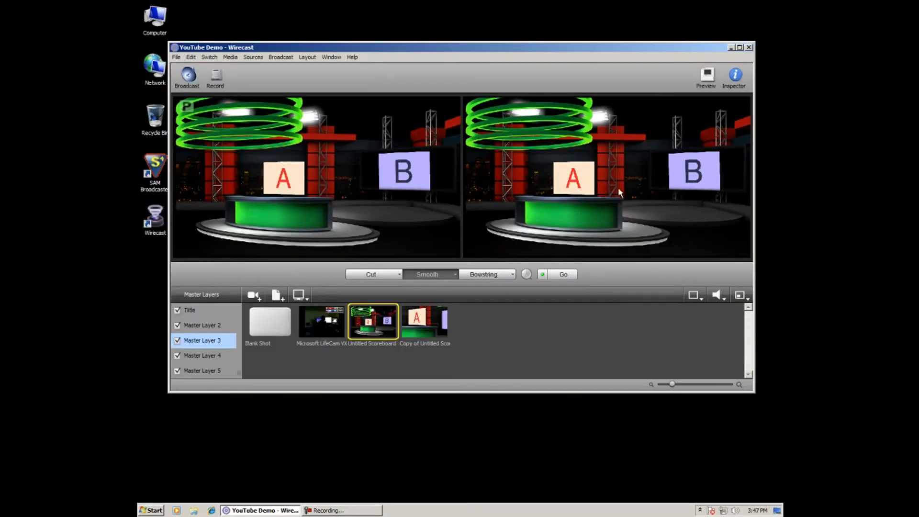
{"action": "left_click", "coordinate": [739, 47]}
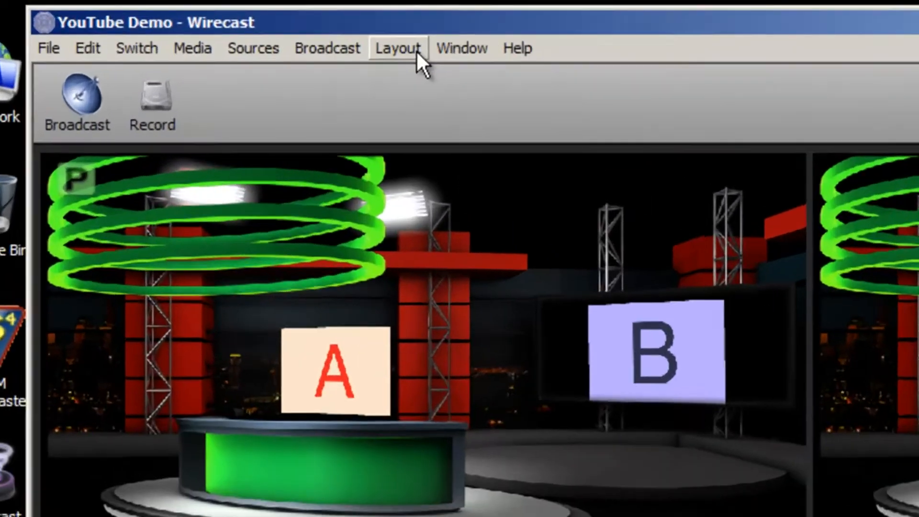
- Open Master Layer 3 in a new separate layer window
{"action": "left_click", "coordinate": [398, 47]}
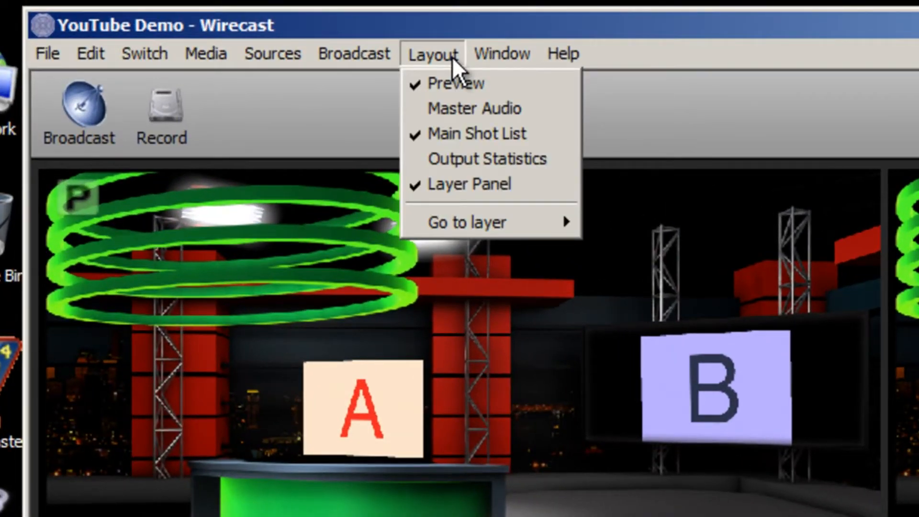
{"action": "left_click", "coordinate": [501, 53]}
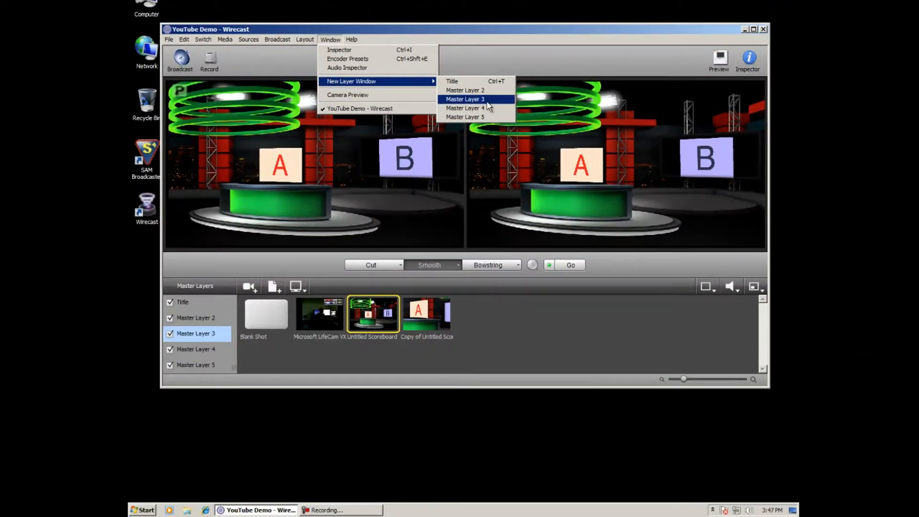
{"action": "left_click", "coordinate": [465, 99]}
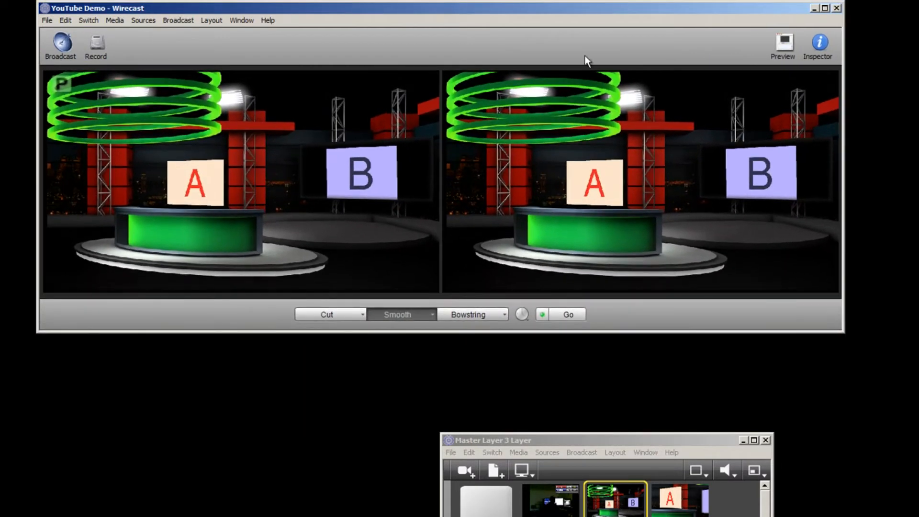
{"action": "left_click", "coordinate": [412, 163]}
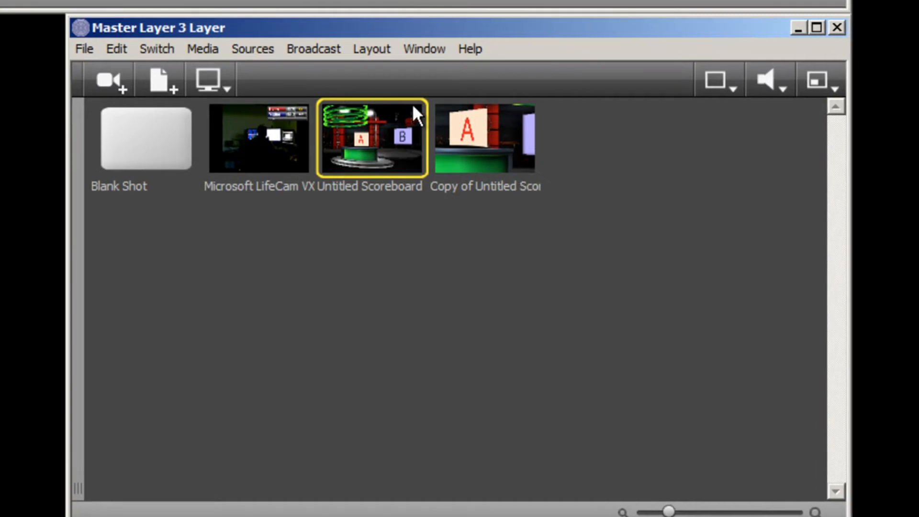
{"action": "left_click", "coordinate": [371, 49]}
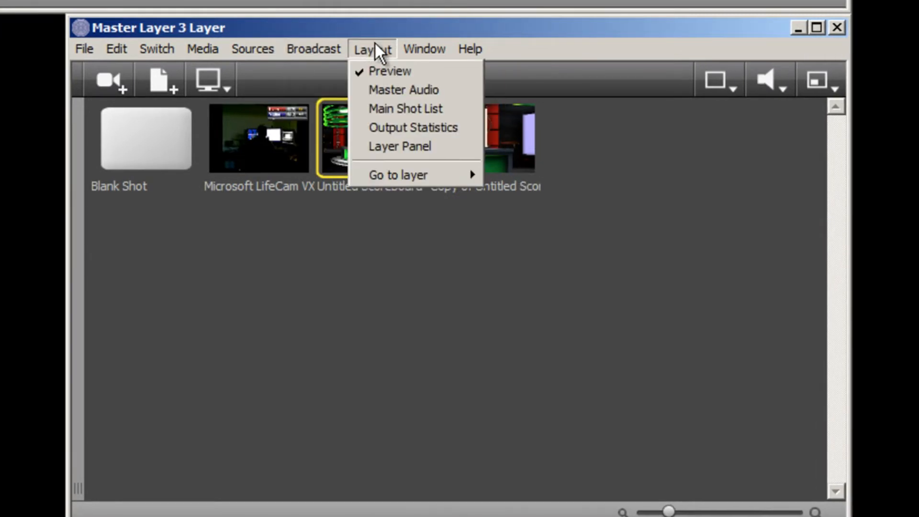
{"action": "left_click", "coordinate": [400, 146]}
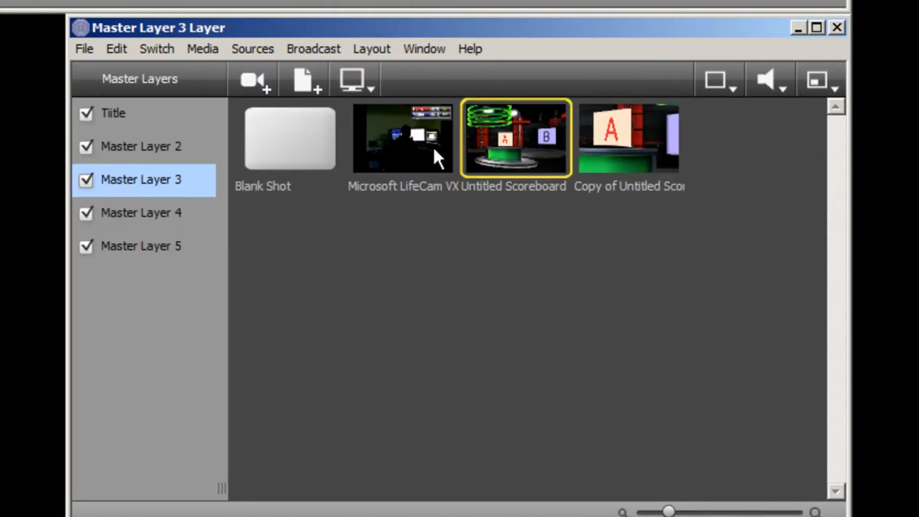
{"action": "left_click", "coordinate": [143, 245]}
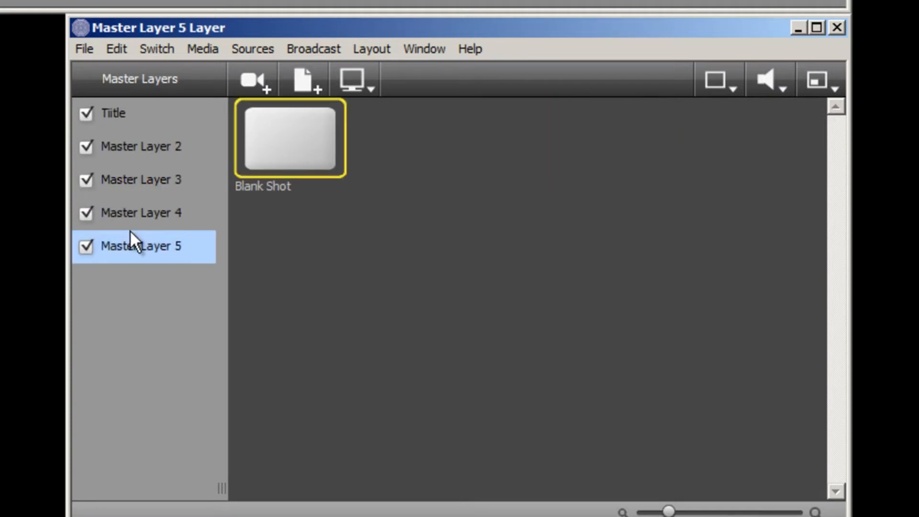
{"action": "left_click", "coordinate": [140, 213]}
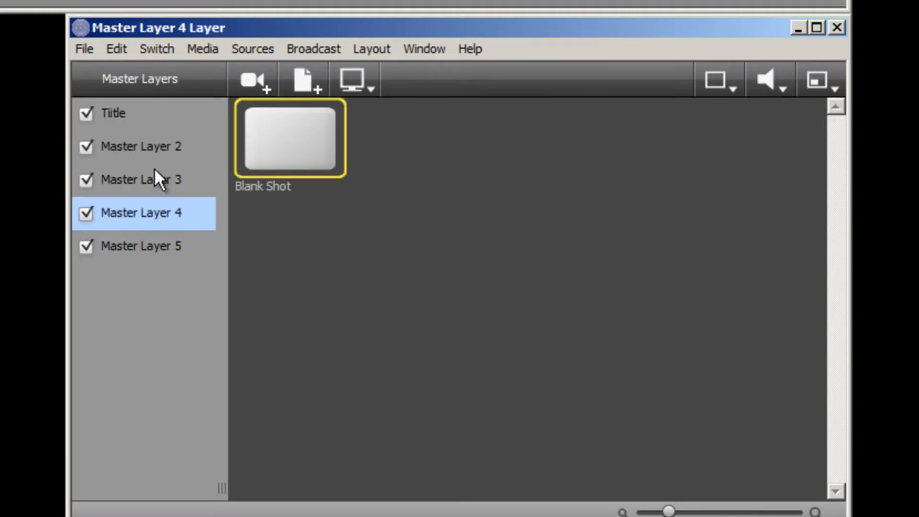
{"action": "left_click", "coordinate": [141, 179]}
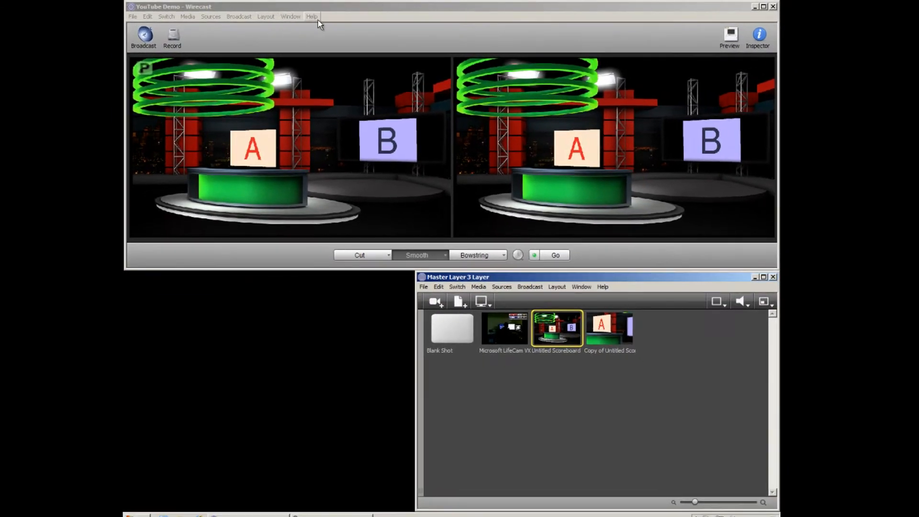
- Open the Title layer in its own layer window beside Master Layer 3
{"action": "left_click", "coordinate": [290, 16]}
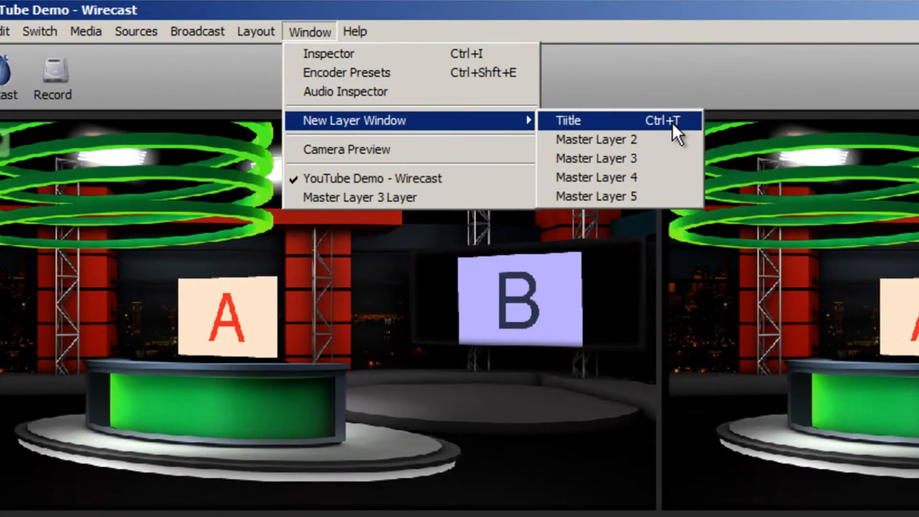
{"action": "left_click", "coordinate": [566, 120]}
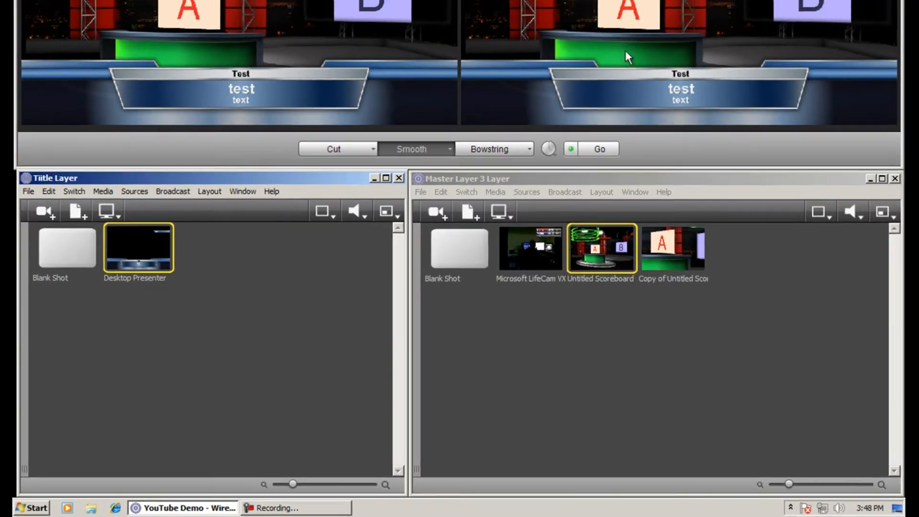
{"action": "left_click", "coordinate": [467, 46]}
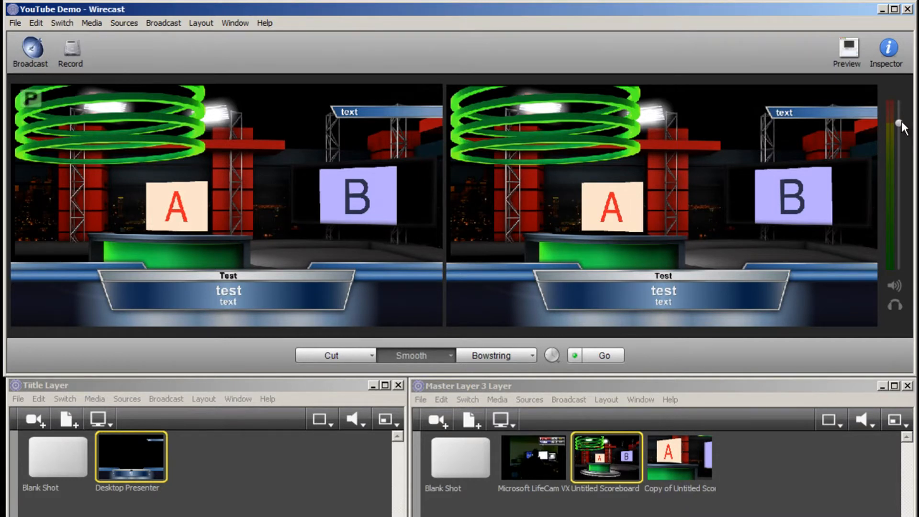
{"action": "mouse_move", "coordinate": [896, 123]}
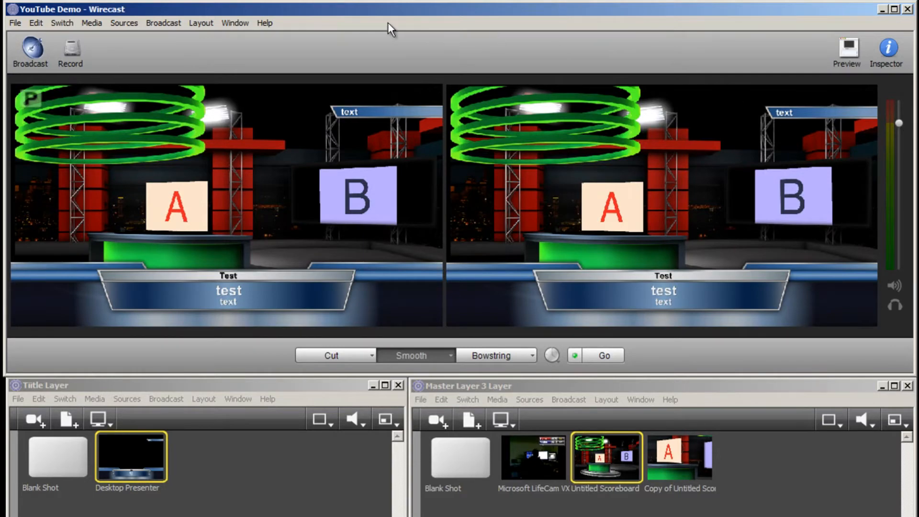
- Enable Output Statistics in the Layout menu to show FPS, CPU, datarate and time
{"action": "left_click", "coordinate": [201, 23]}
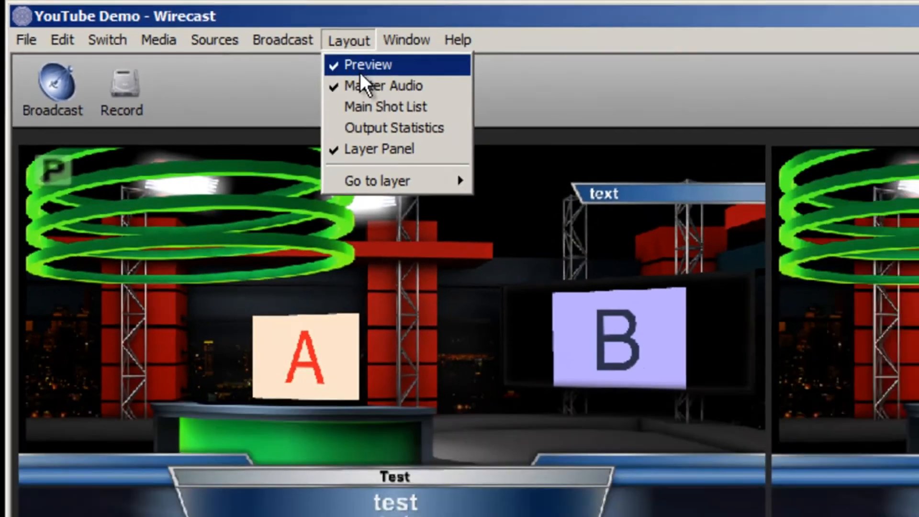
{"action": "left_click", "coordinate": [368, 65]}
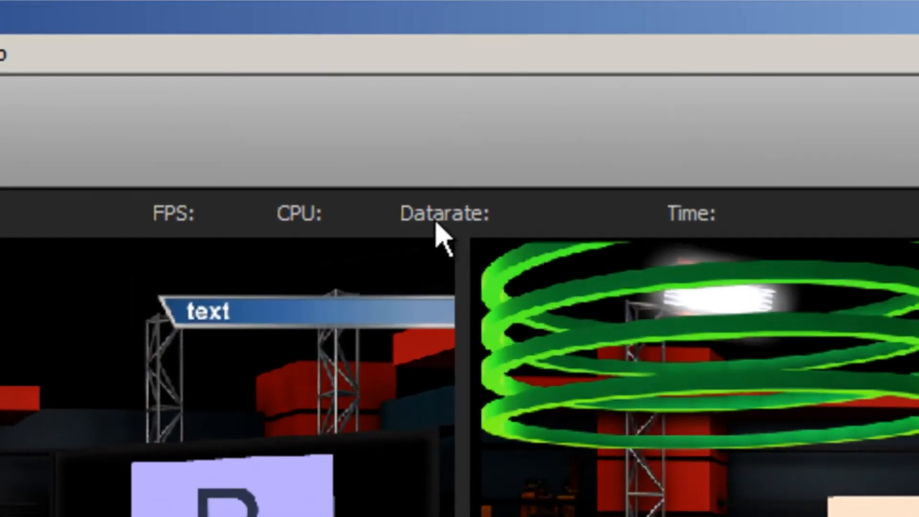
{"action": "mouse_move", "coordinate": [272, 246]}
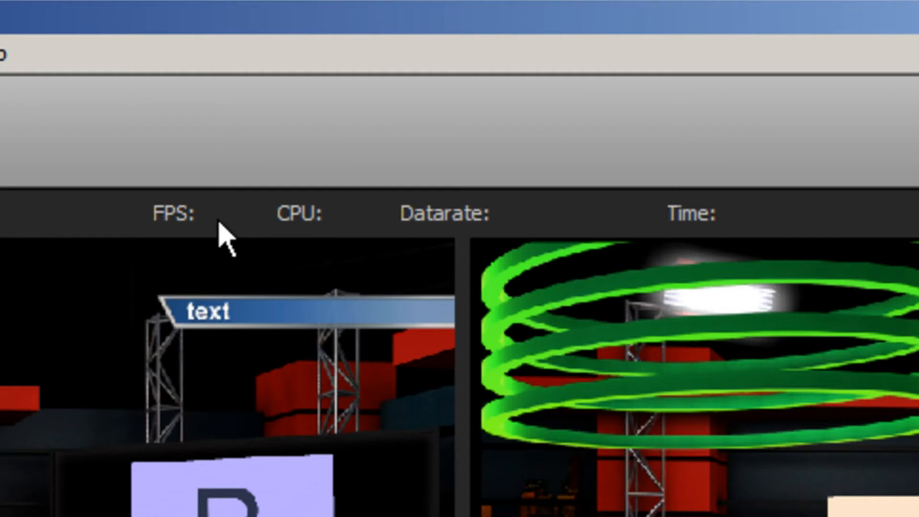
{"action": "mouse_move", "coordinate": [338, 232]}
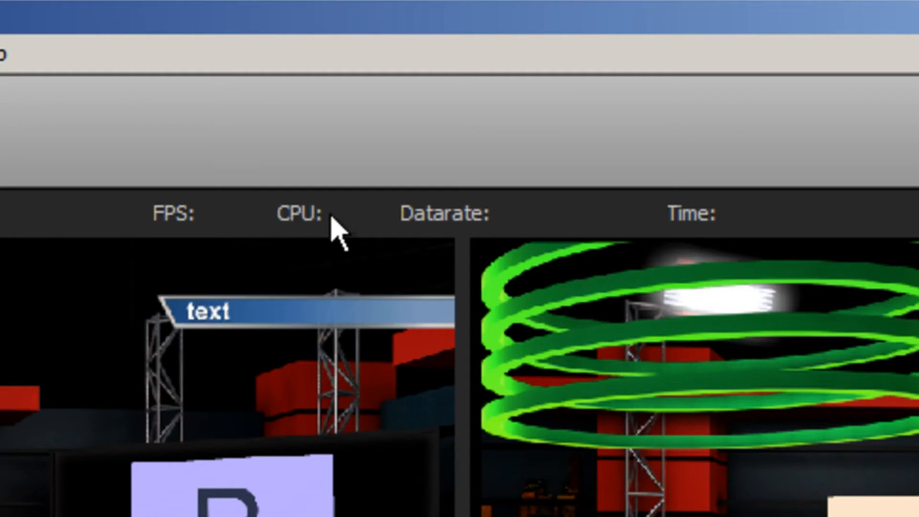
{"action": "mouse_move", "coordinate": [827, 237]}
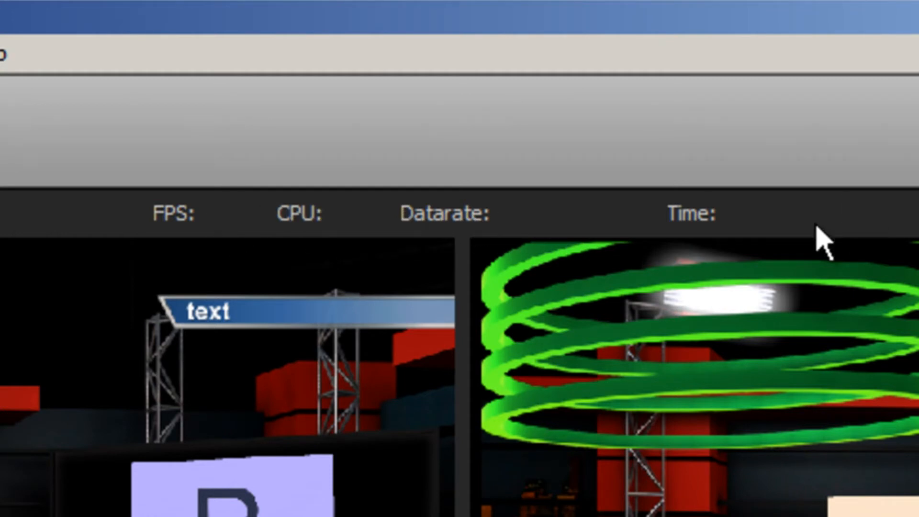
{"action": "mouse_move", "coordinate": [744, 229]}
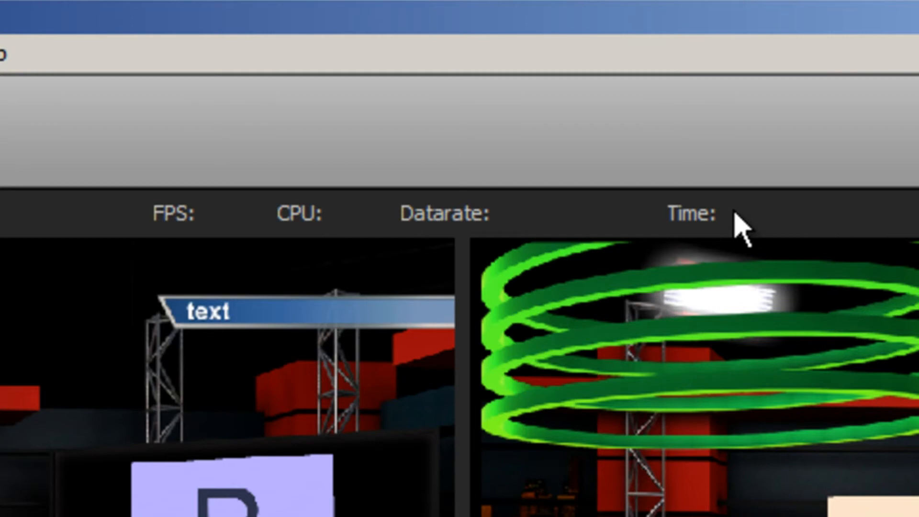
{"action": "mouse_move", "coordinate": [739, 225]}
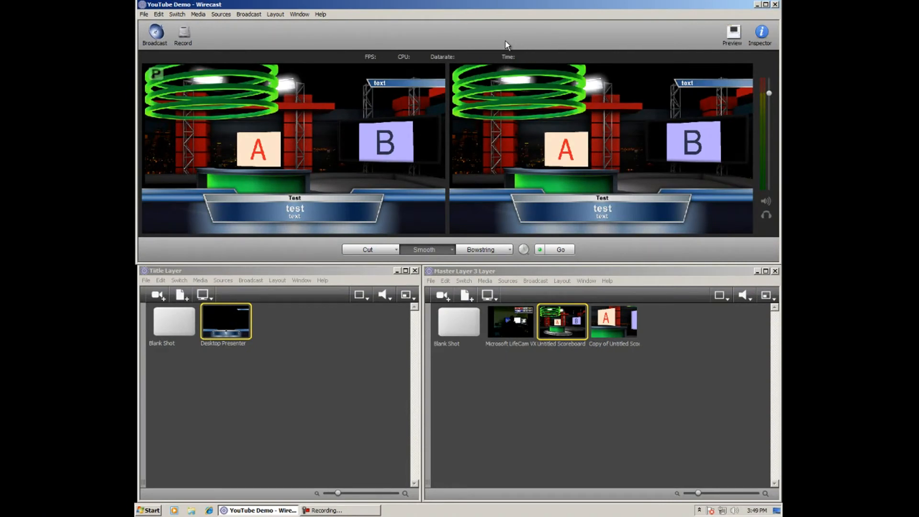
{"action": "mouse_move", "coordinate": [509, 39]}
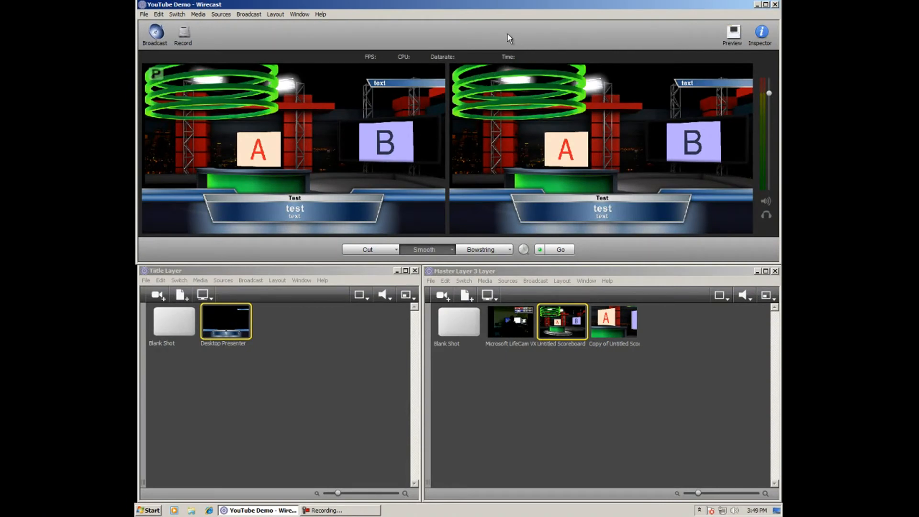
{"action": "mouse_move", "coordinate": [386, 62]}
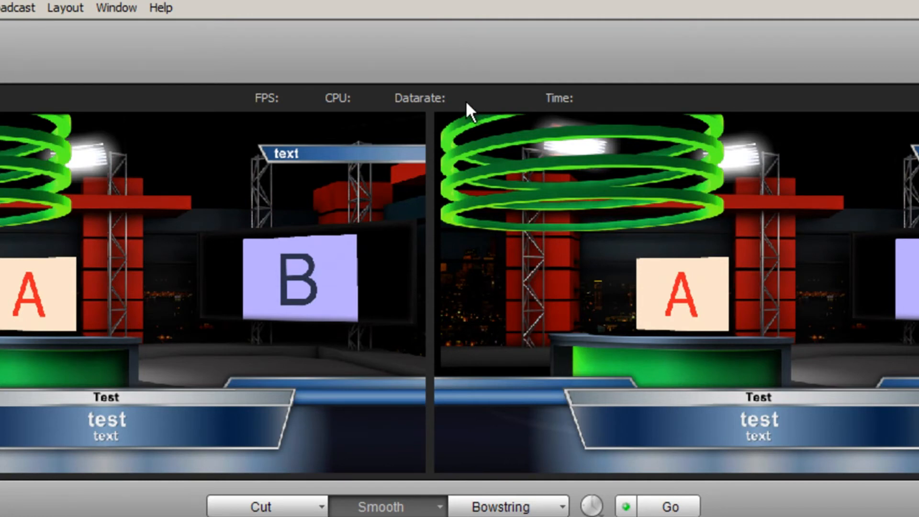
{"action": "mouse_move", "coordinate": [386, 120]}
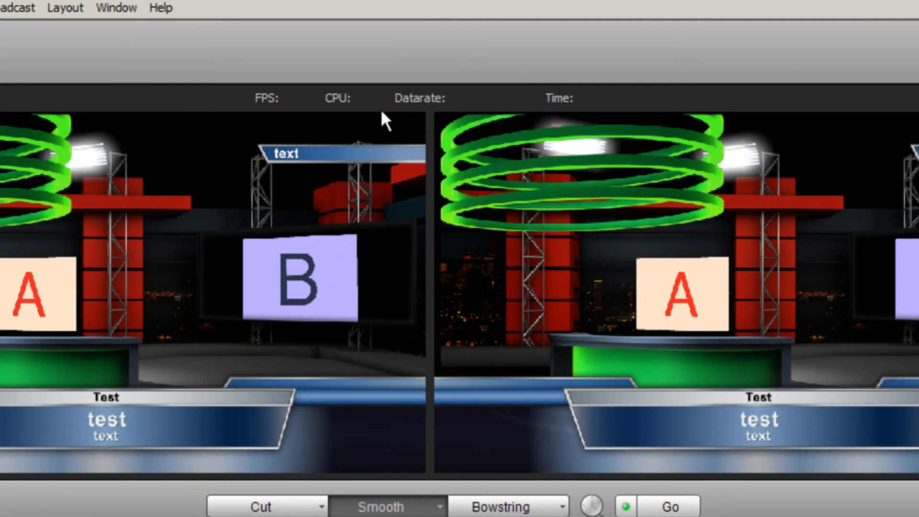